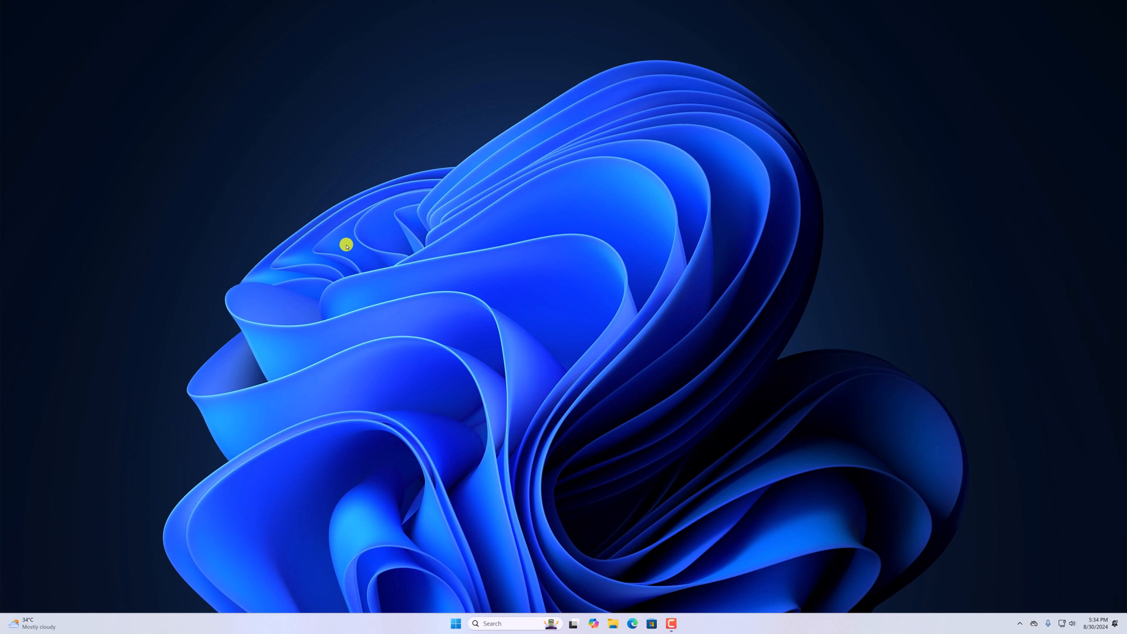
mouse_move(428, 324)
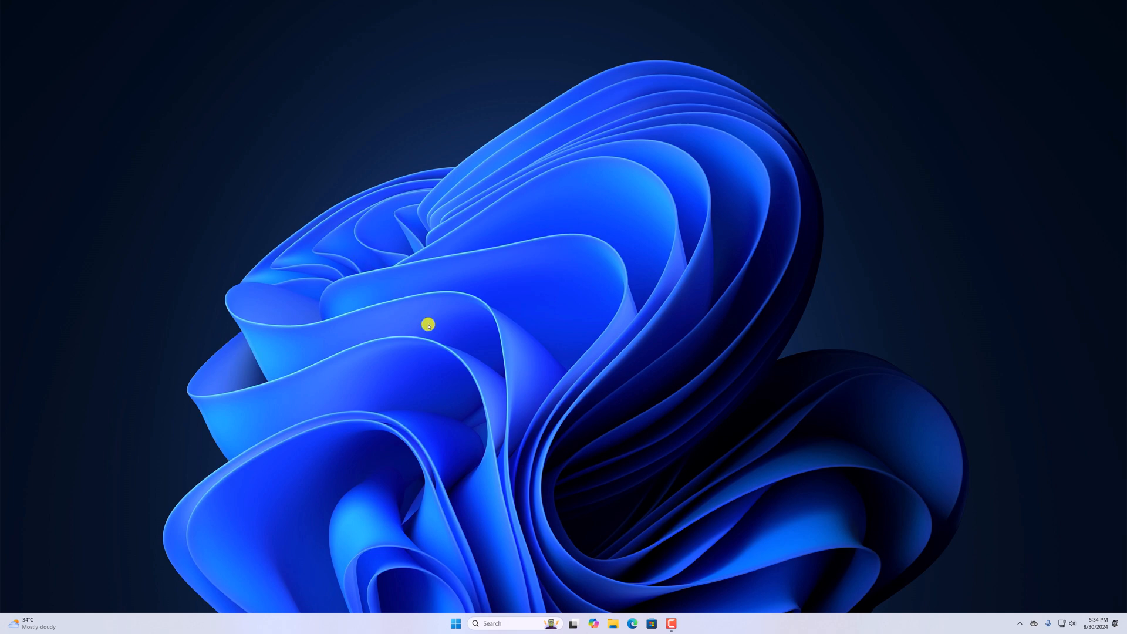
mouse_move(424, 330)
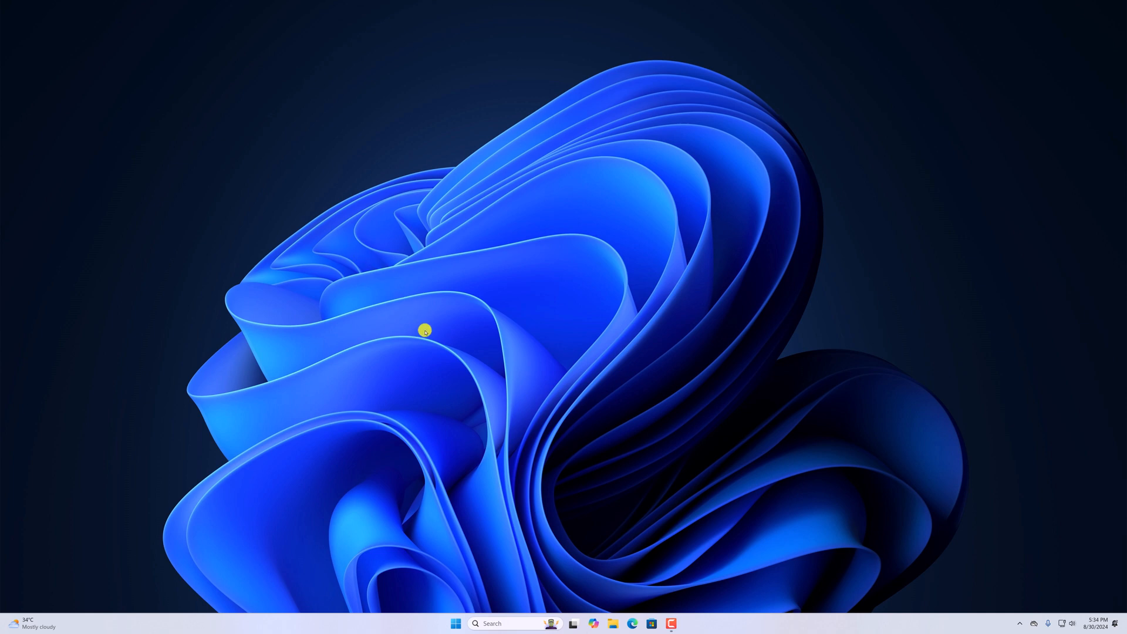
- Search the taskbar for "sett" and launch the Settings app from the best match
left_click(457, 623)
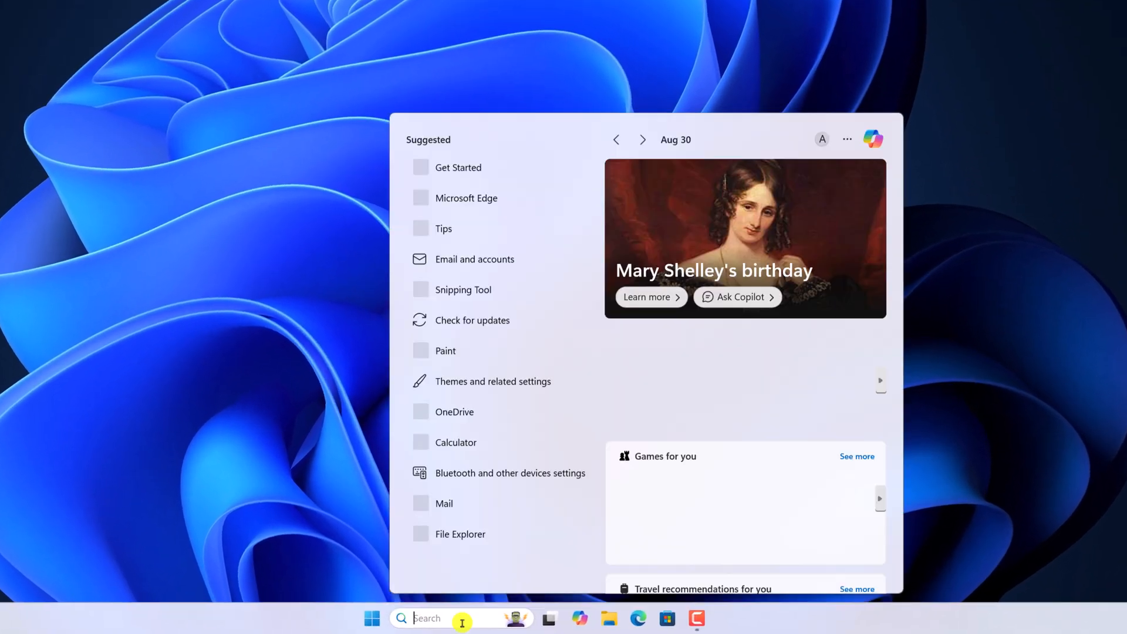
type("sett")
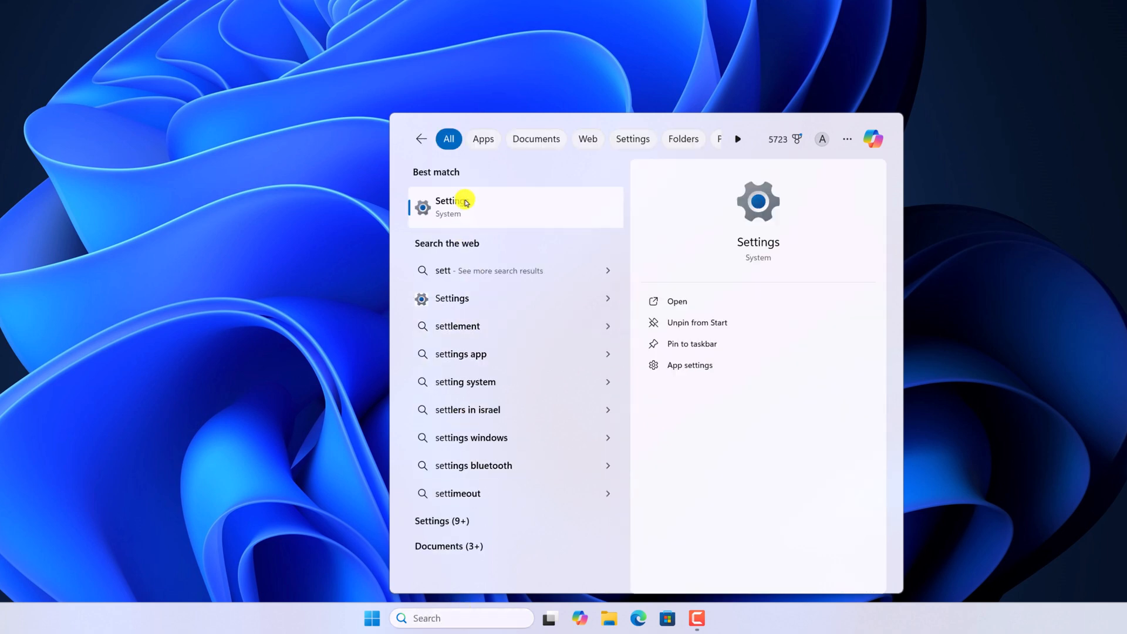
left_click(453, 207)
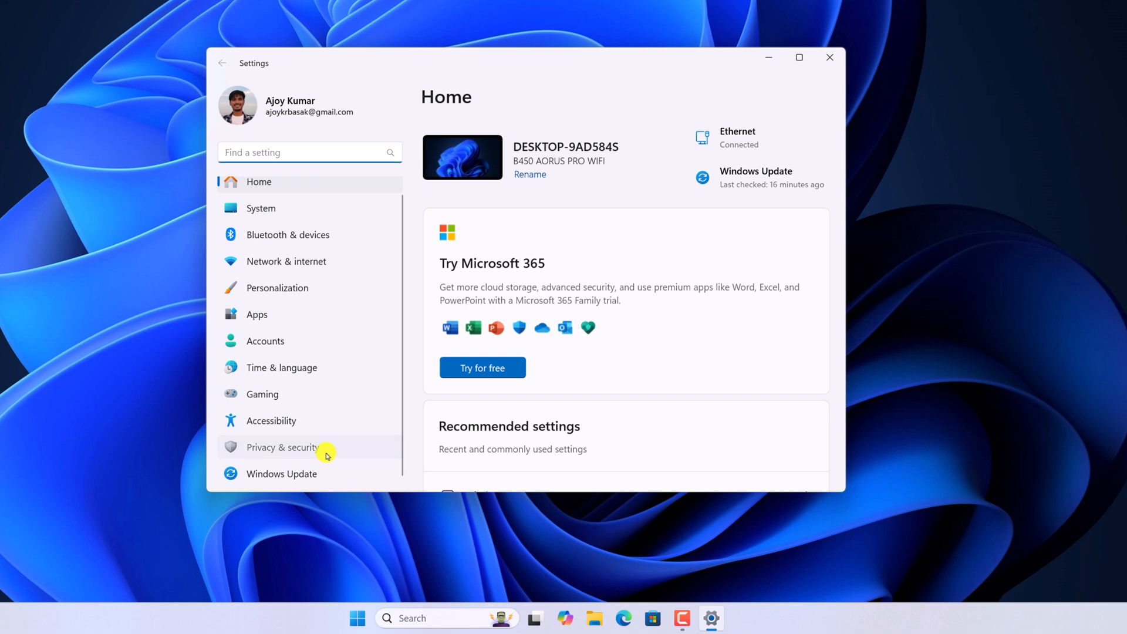
- Reach Advanced indexing options under Privacy & security > Searching Windows
left_click(282, 446)
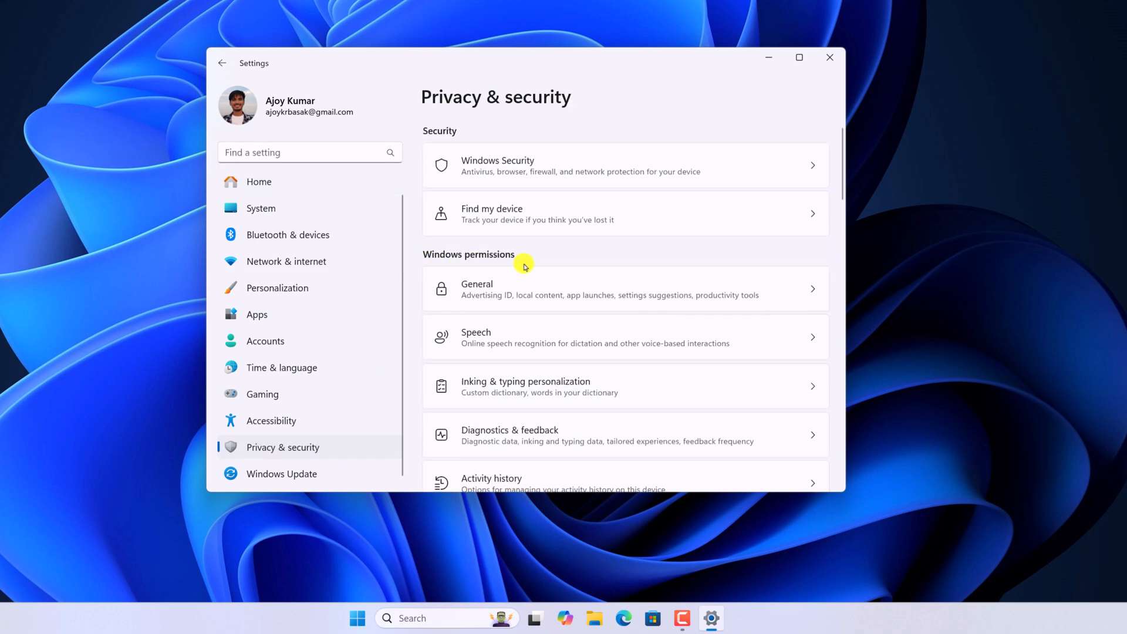
scroll("down", 3)
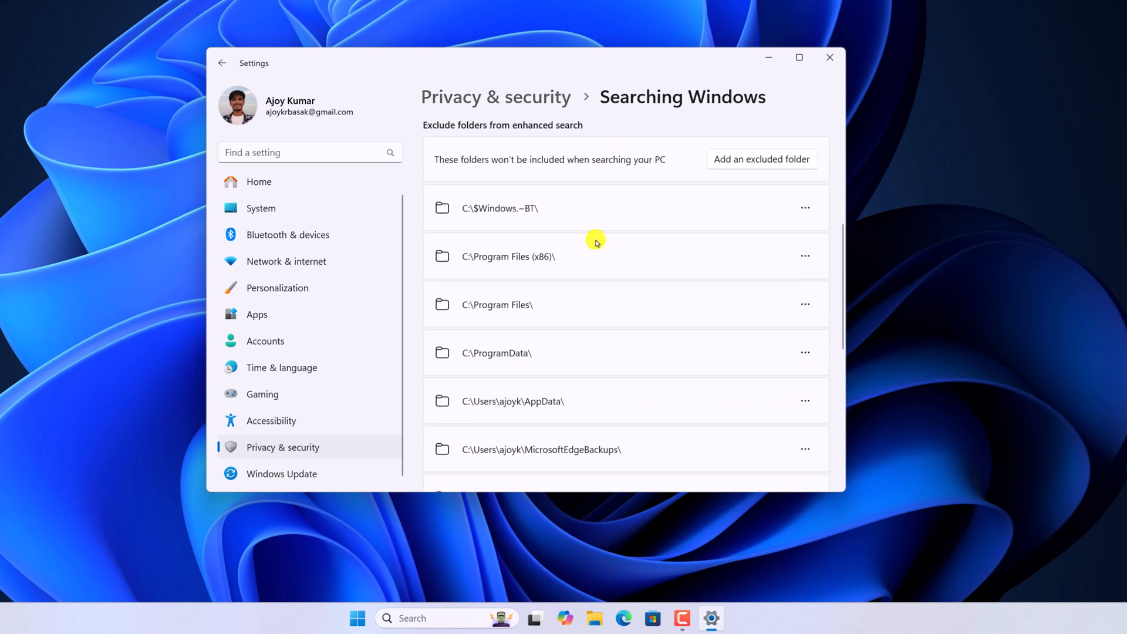
scroll("down", 3)
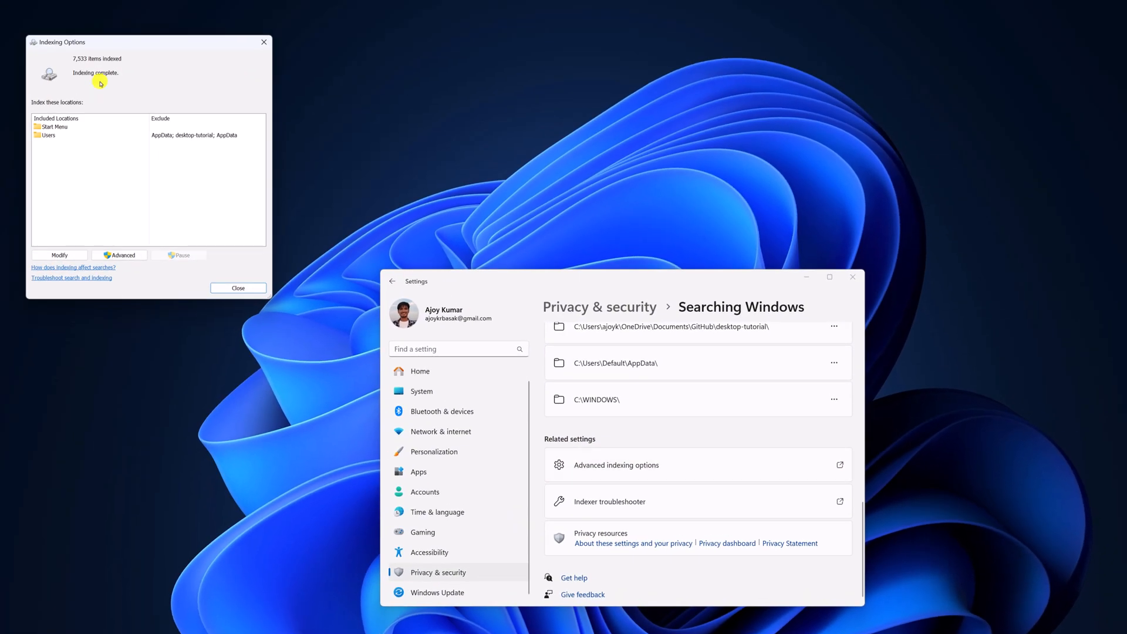
- Rebuild the search index from Advanced > Rebuild and confirm, restarting indexing from 0 items
left_click(122, 254)
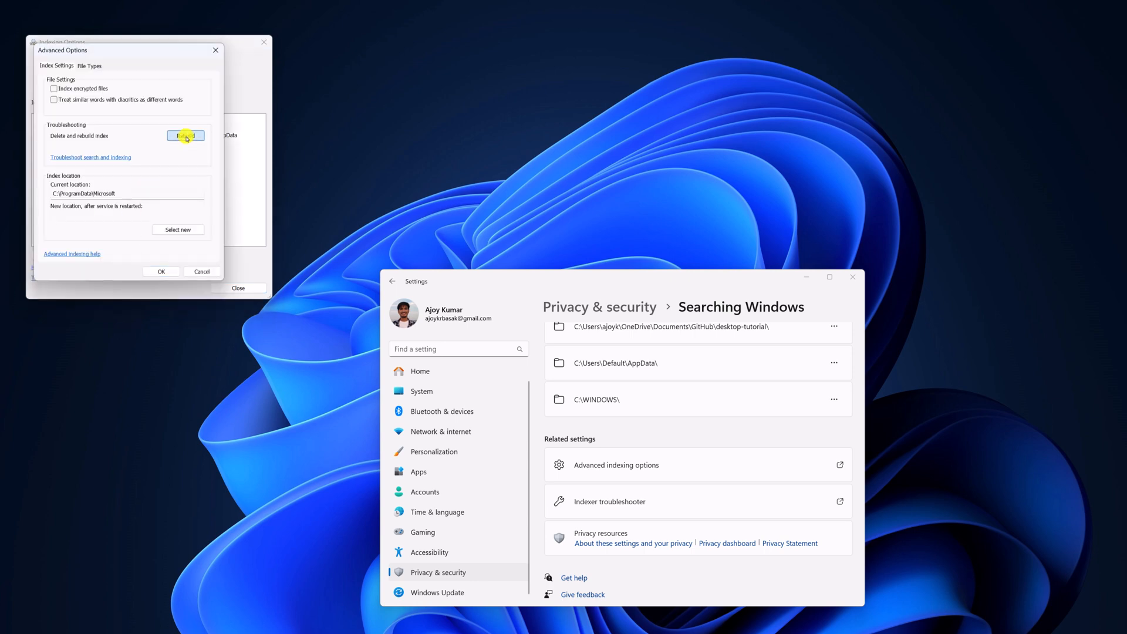
left_click(185, 136)
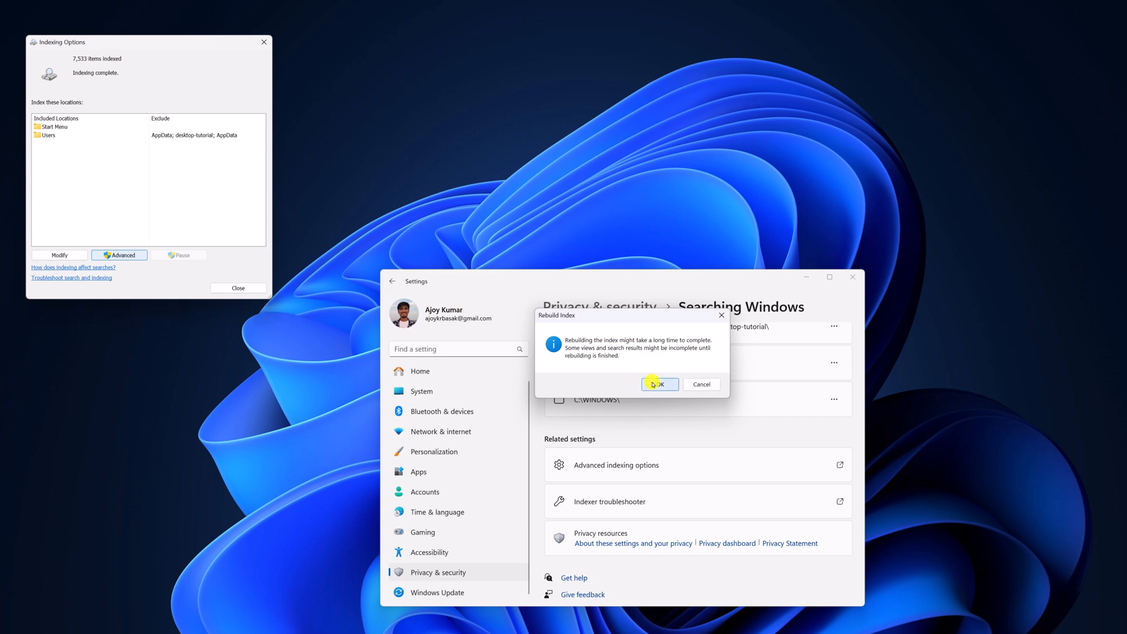
left_click(657, 384)
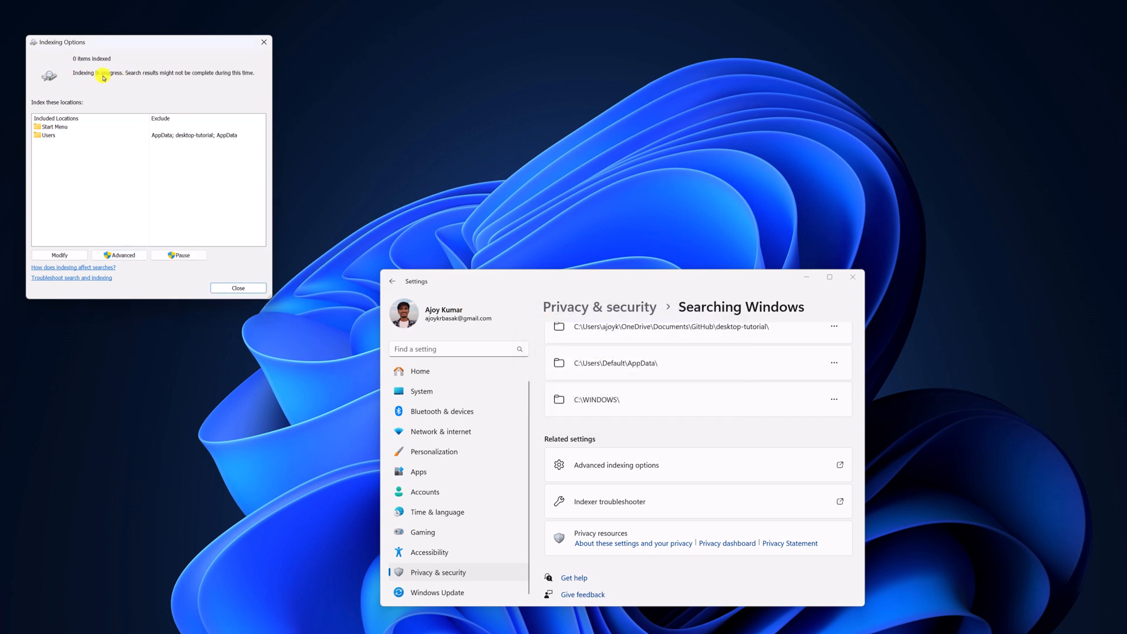
mouse_move(131, 78)
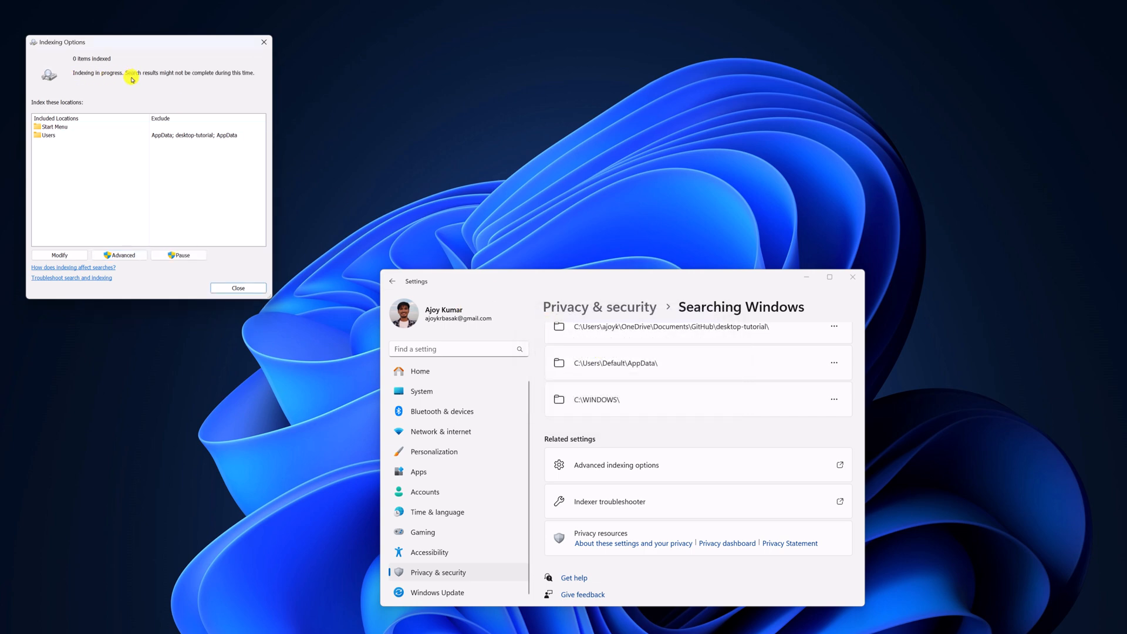
mouse_move(181, 92)
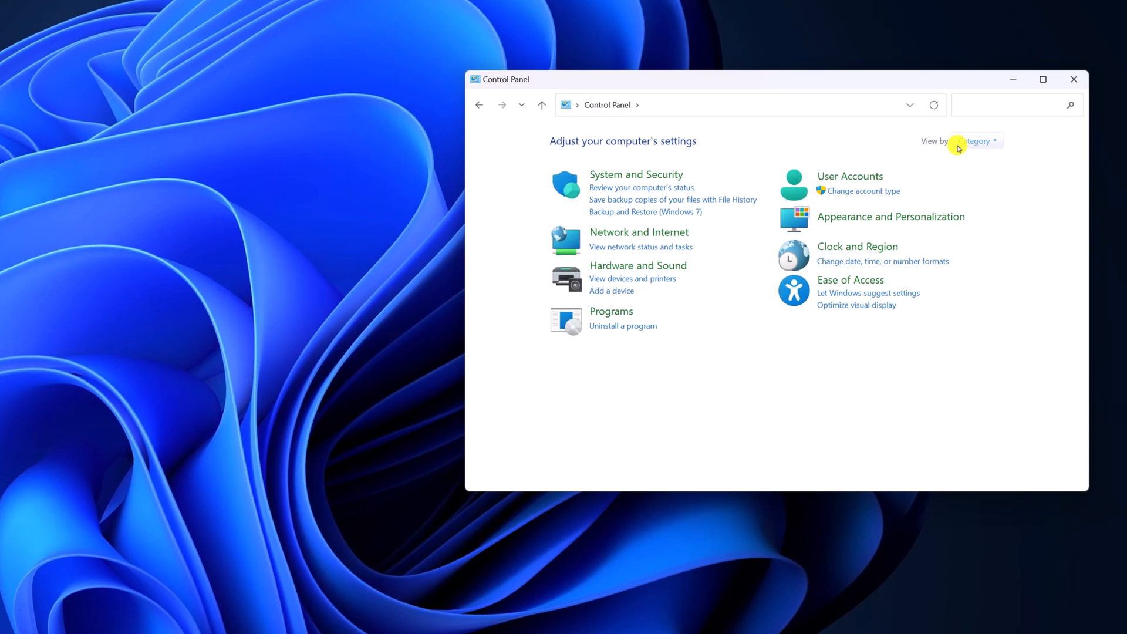
- View Control Panel as Small icons and reopen Indexing Options' Advanced settings
left_click(978, 141)
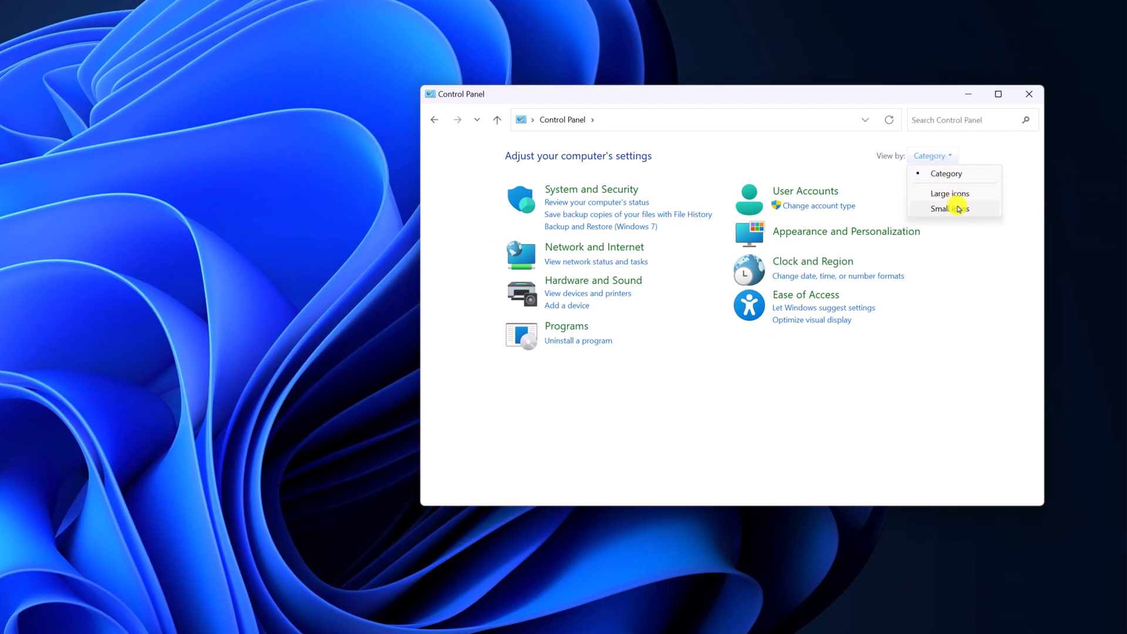
left_click(943, 209)
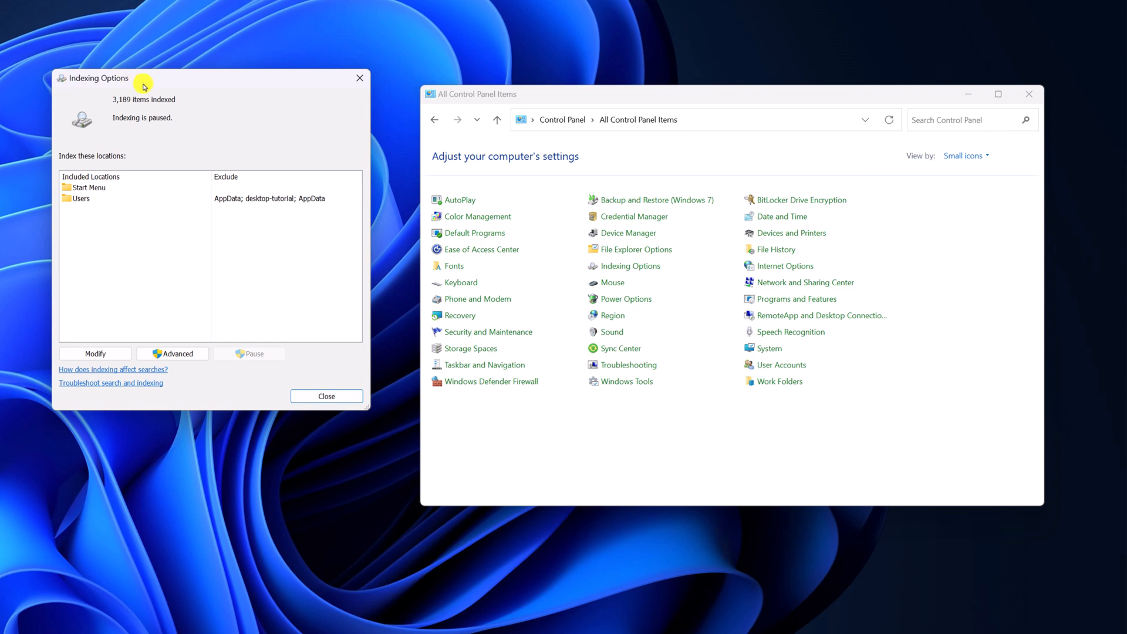
left_click(172, 353)
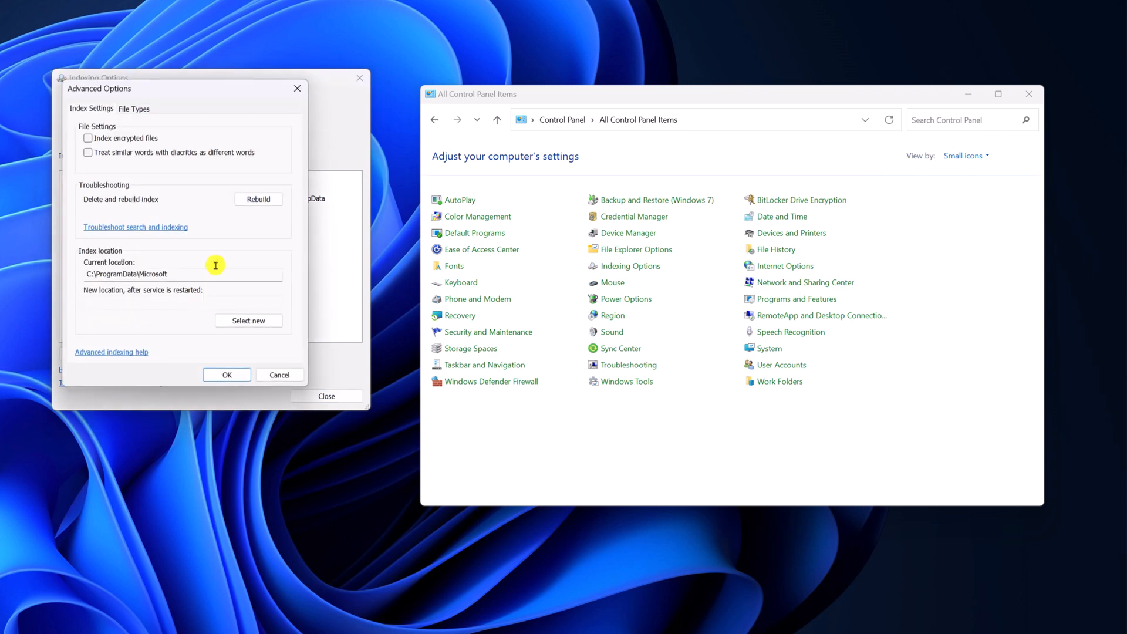
mouse_move(294, 98)
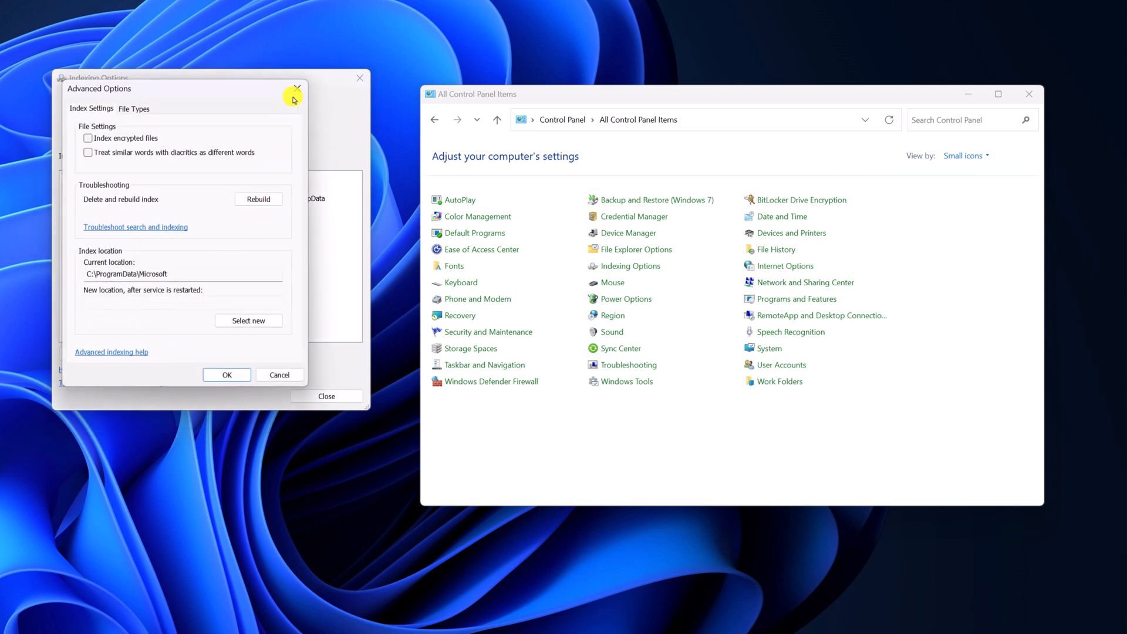
- Close the indexing dialogs and Control Panel, leaving only the desktop
left_click(293, 96)
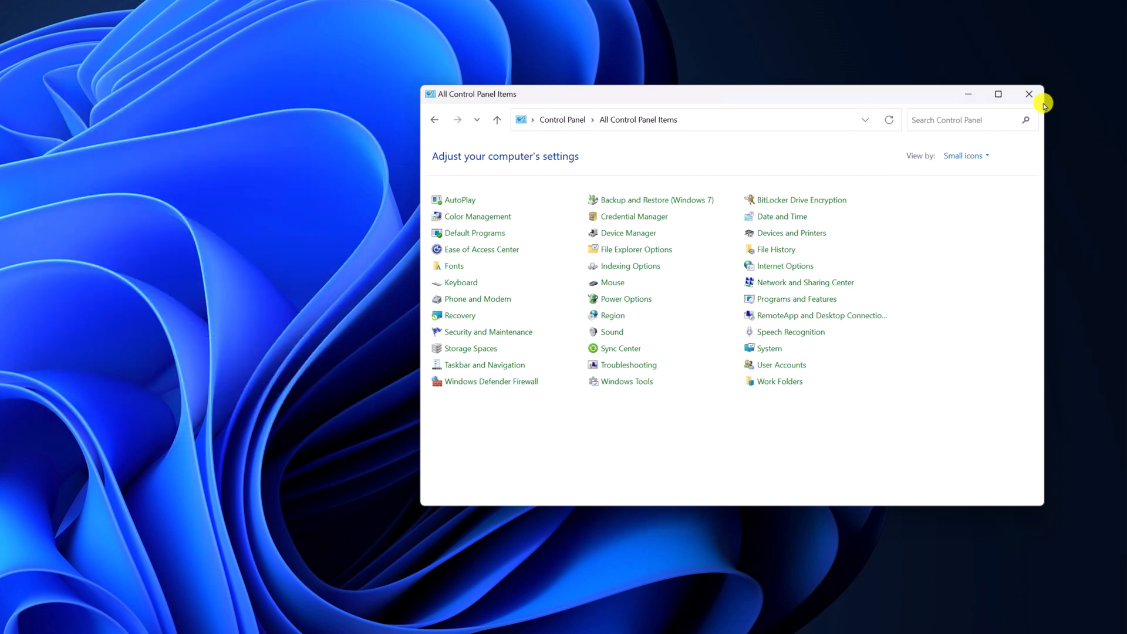
left_click(1028, 94)
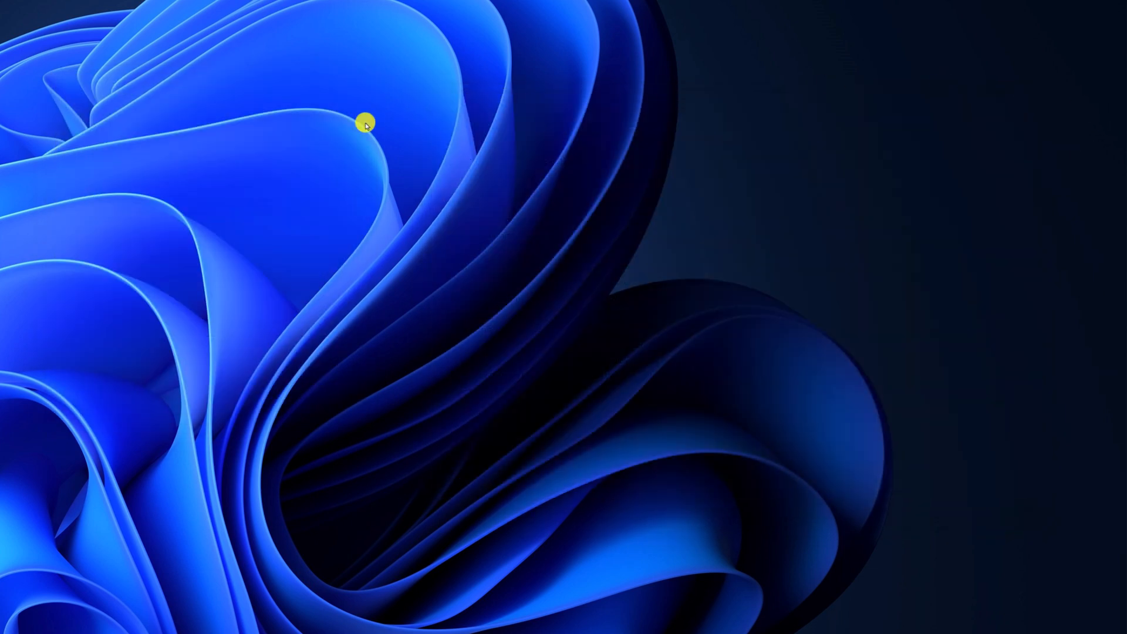